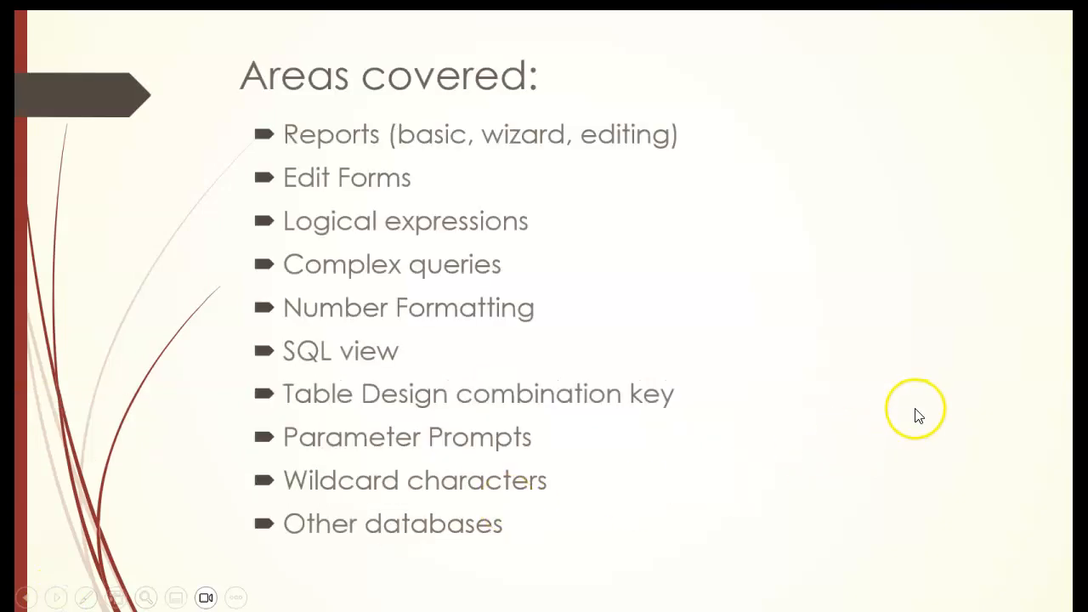
Step: Advance past the Areas covered slide to the Reports slide
key("Right")
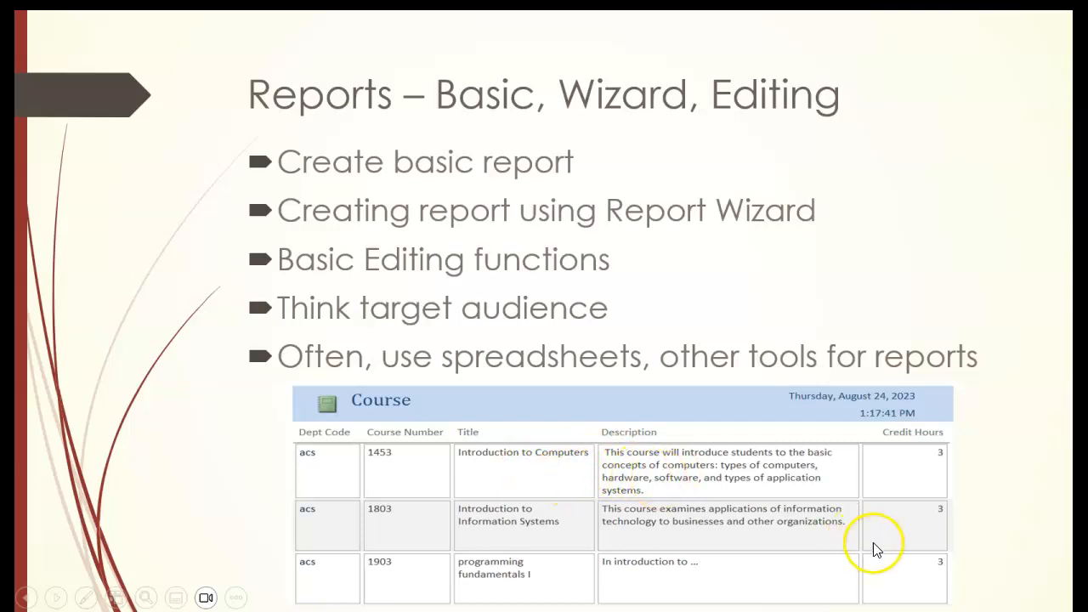
Step: Advance from the Reports slide to the Edit Forms slide
key("right")
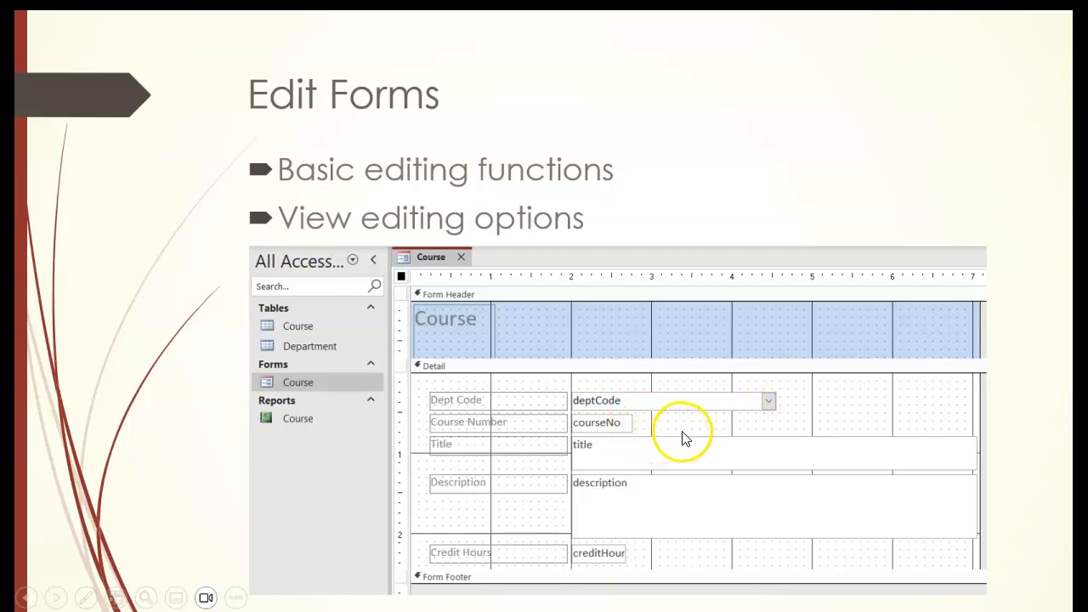
mouse_move(784, 379)
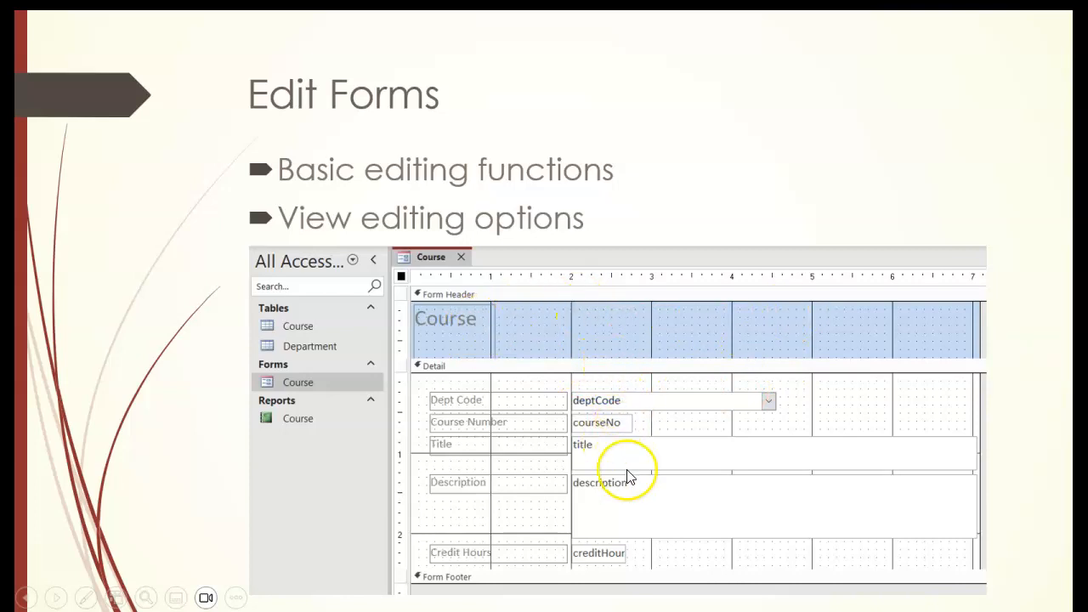
mouse_move(663, 464)
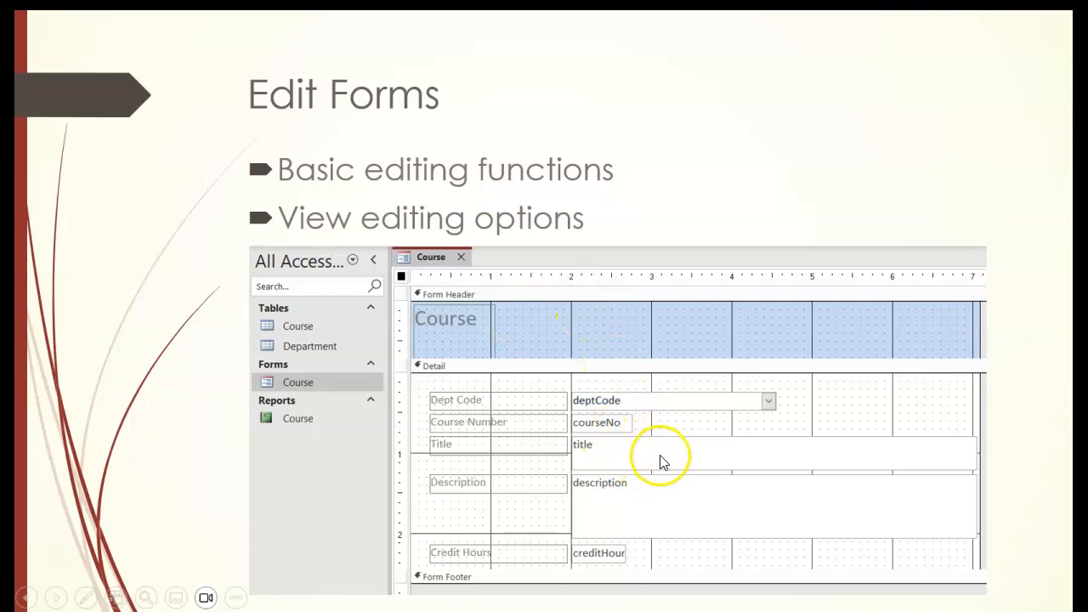
mouse_move(689, 499)
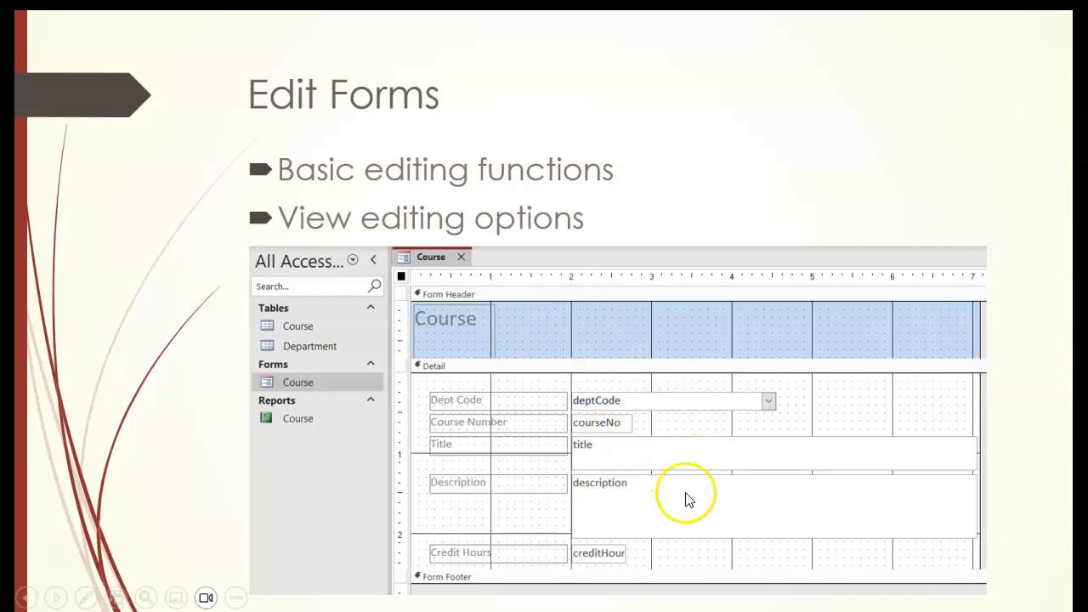
mouse_move(85, 602)
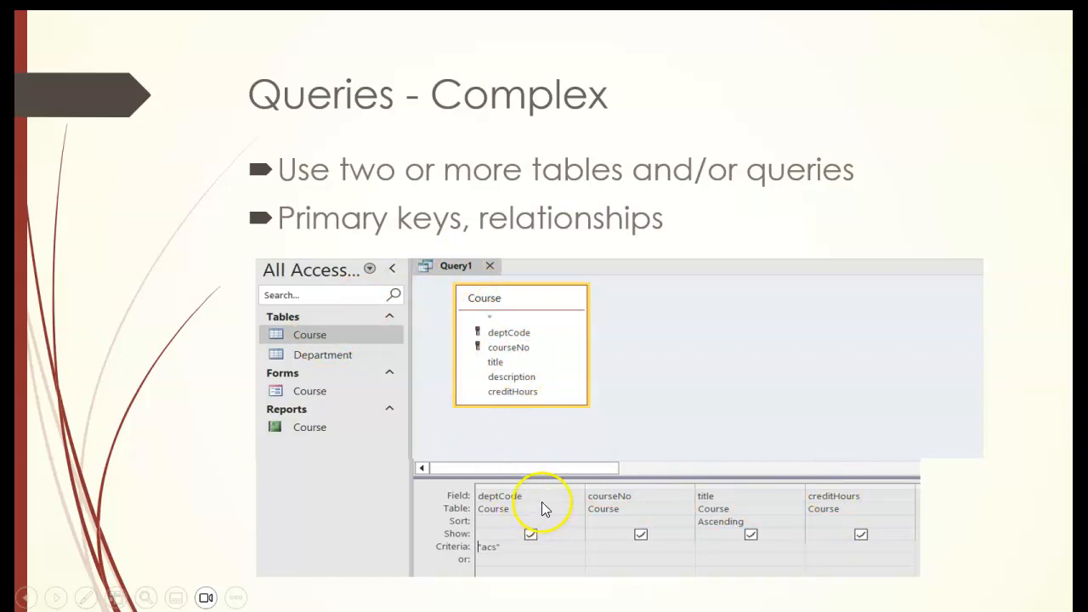
mouse_move(748, 493)
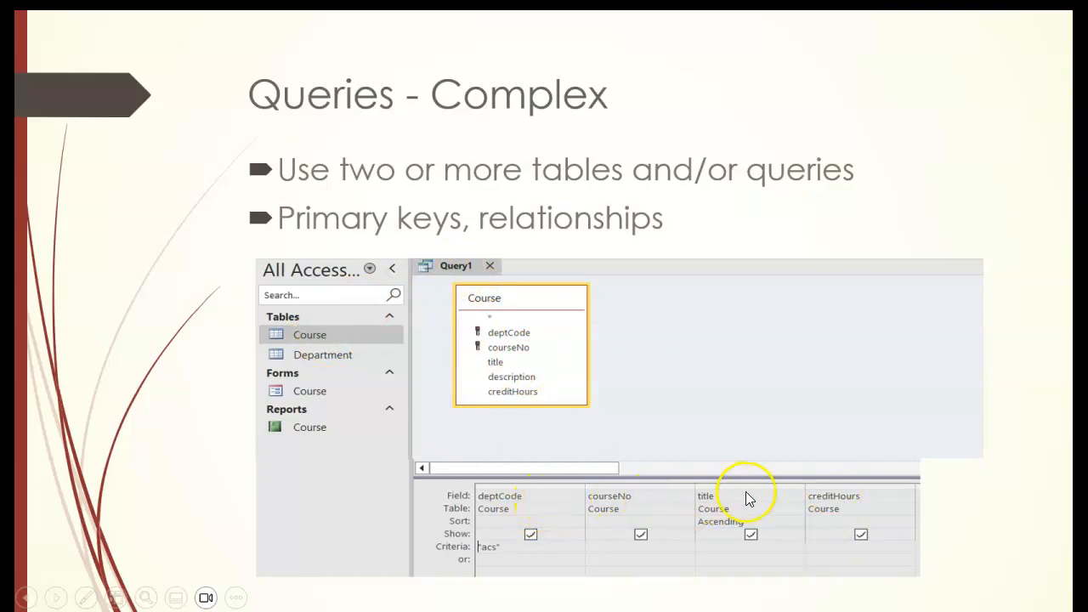
mouse_move(882, 499)
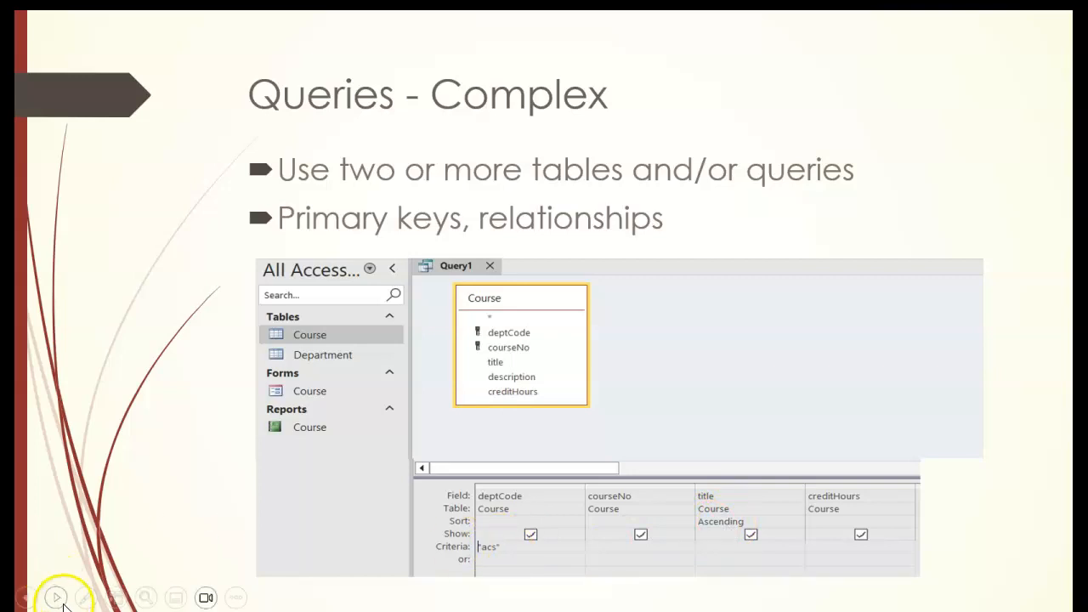
Step: Advance from Queries - Complex to the Structured Query Language slide
left_click(55, 598)
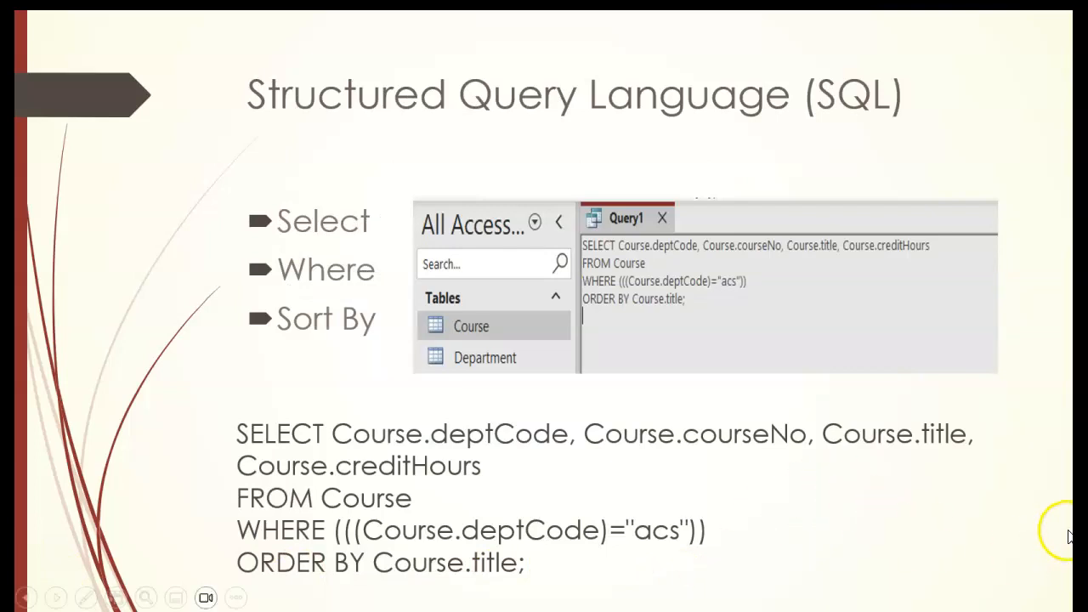
mouse_move(144, 357)
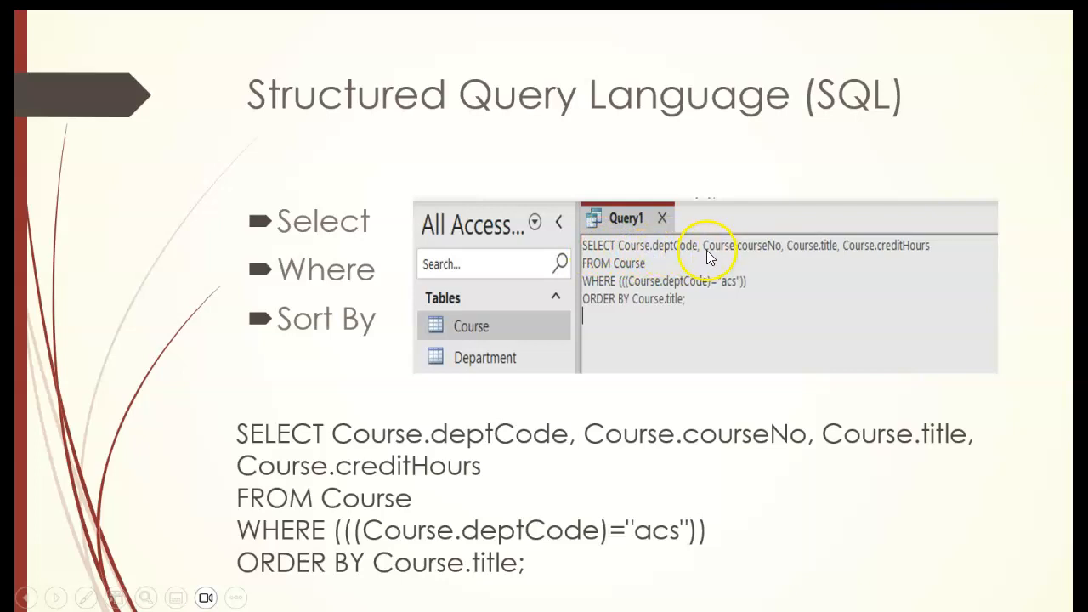
mouse_move(757, 255)
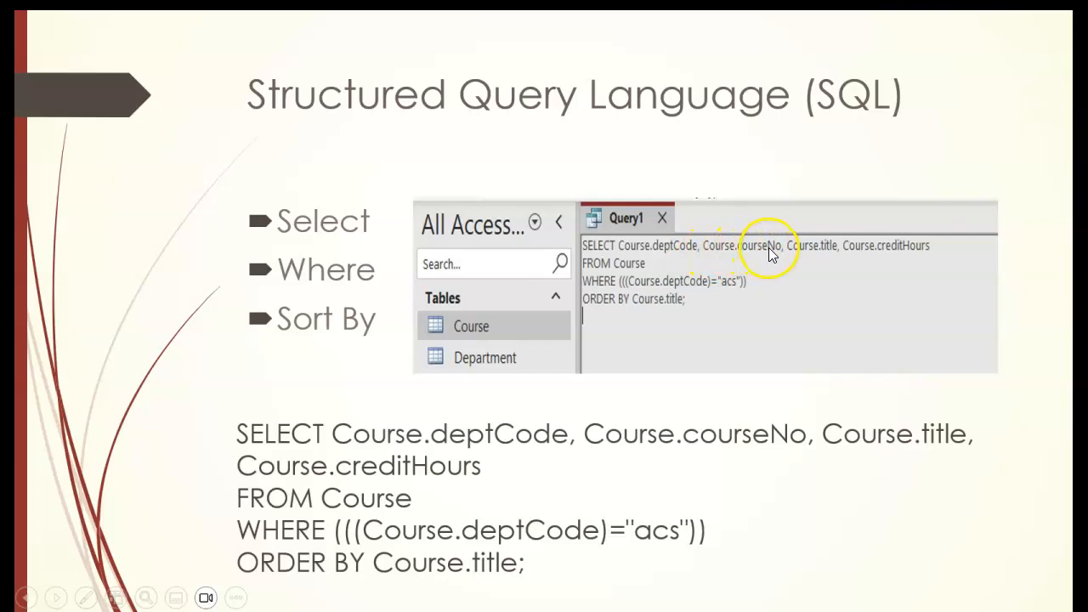
mouse_move(814, 249)
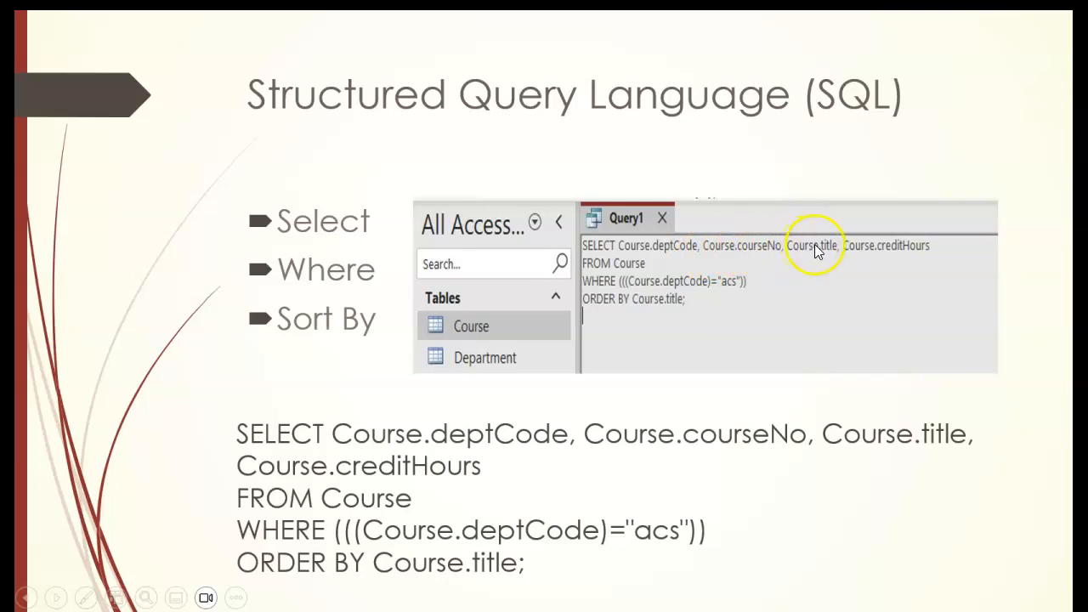
mouse_move(901, 257)
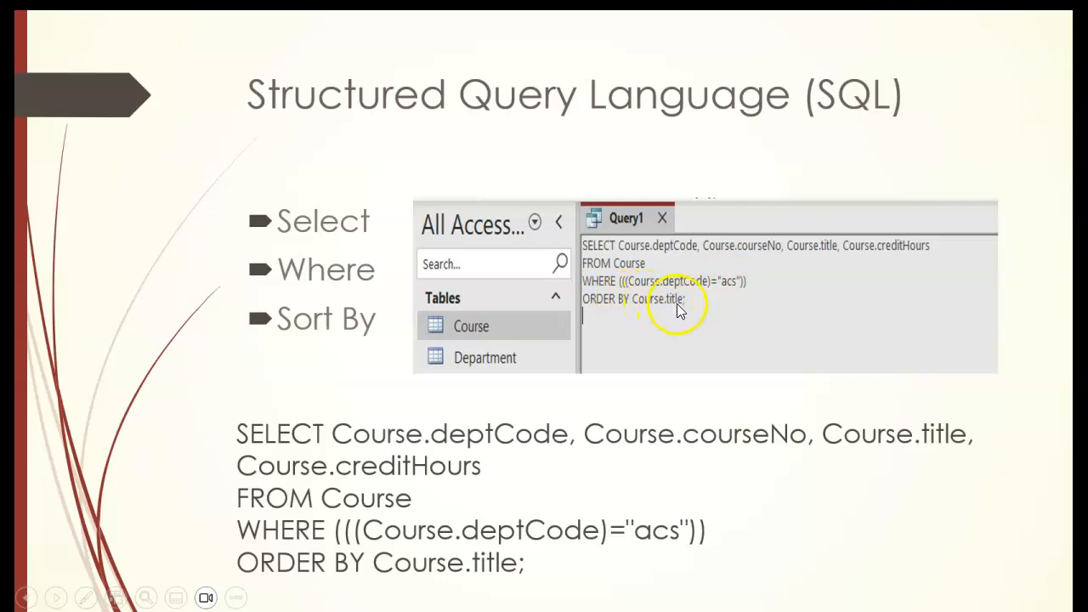
mouse_move(695, 319)
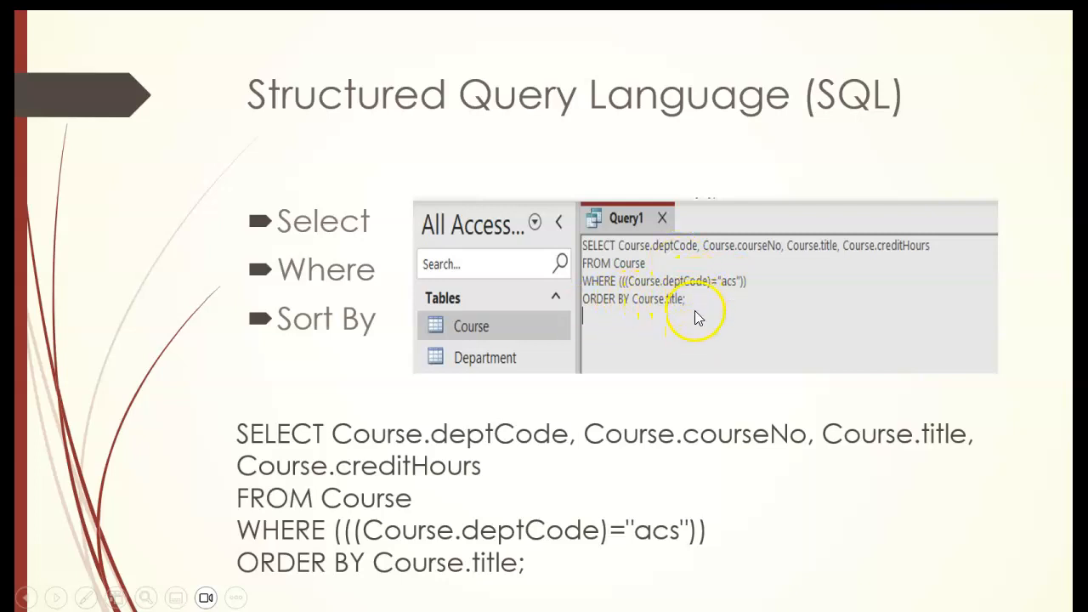